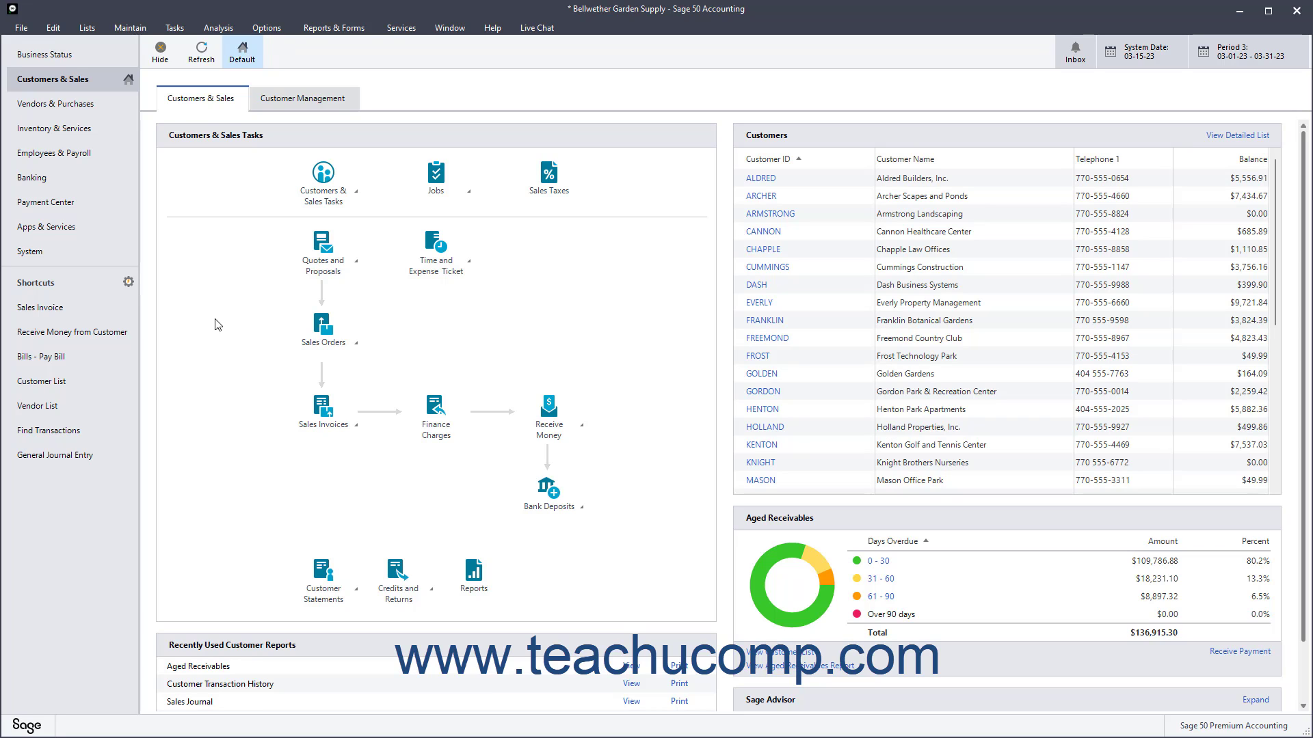
# Open the Tasks menu listing transaction types such as Void Checks.
pyautogui.click(174, 26)
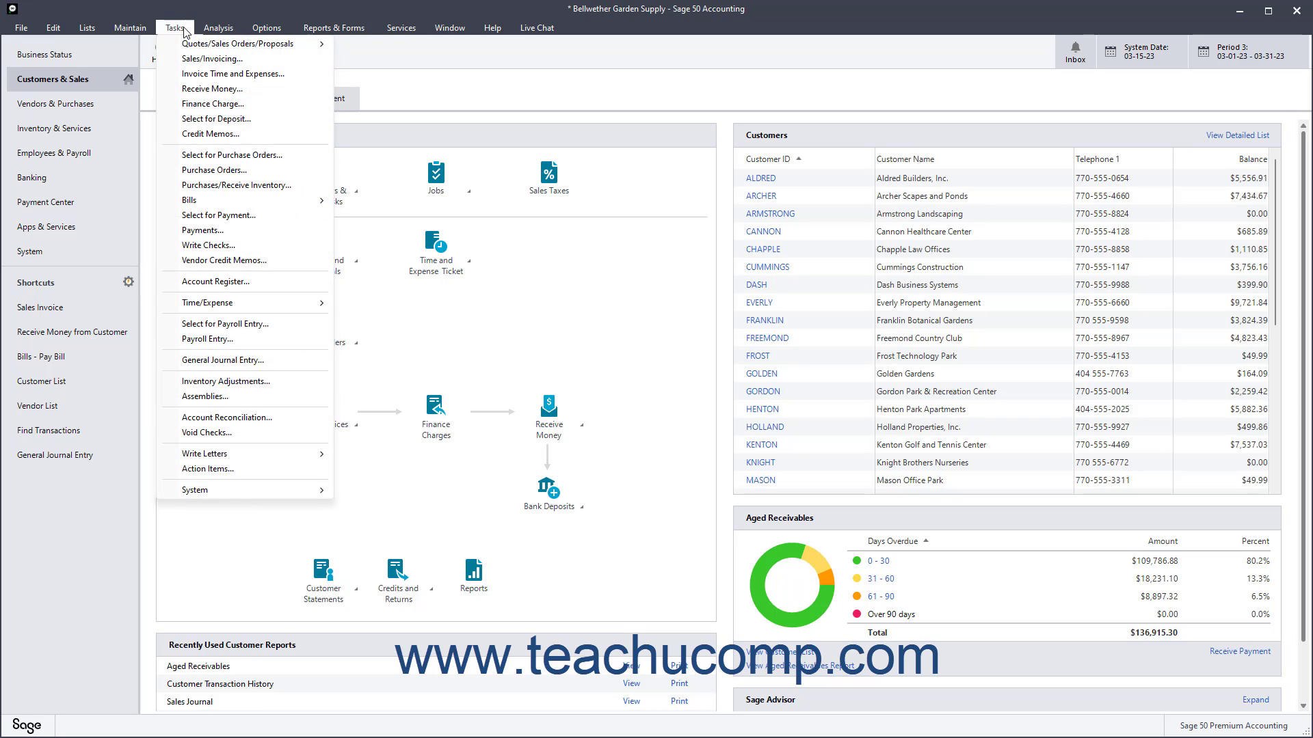
pyautogui.moveTo(221, 360)
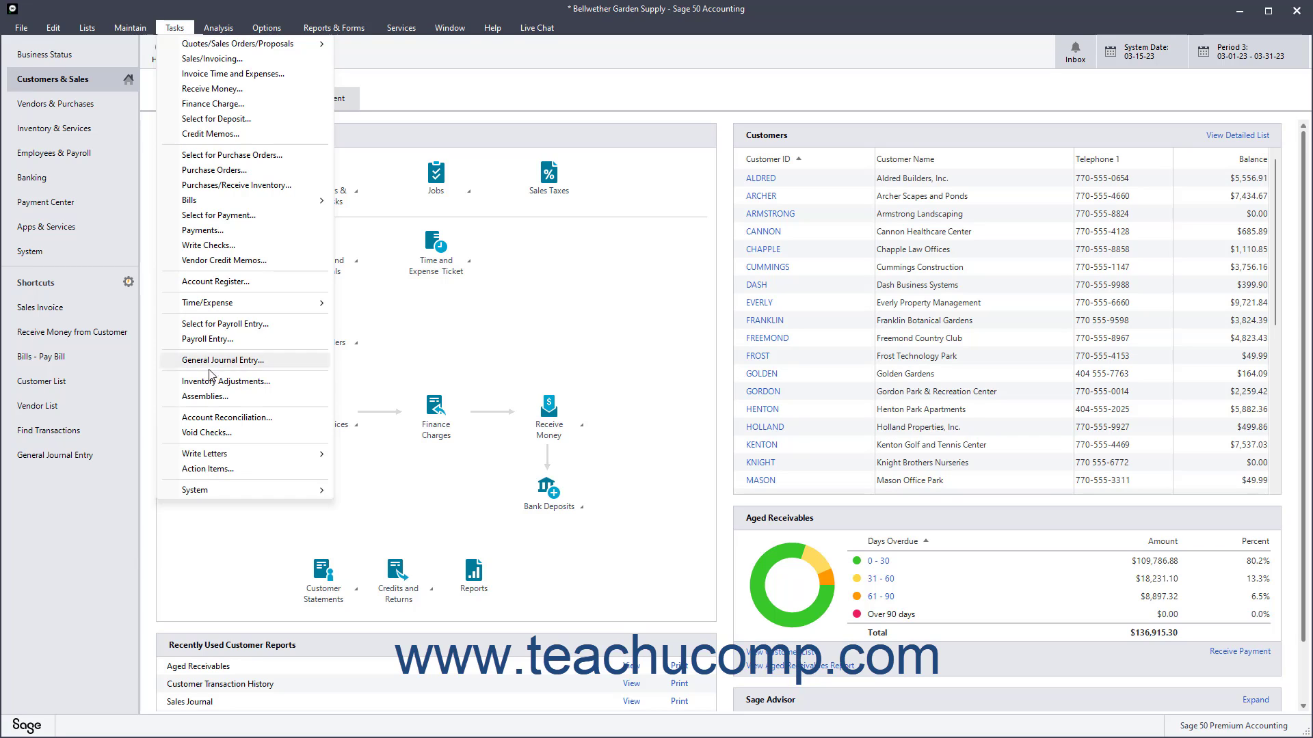
pyautogui.moveTo(225, 433)
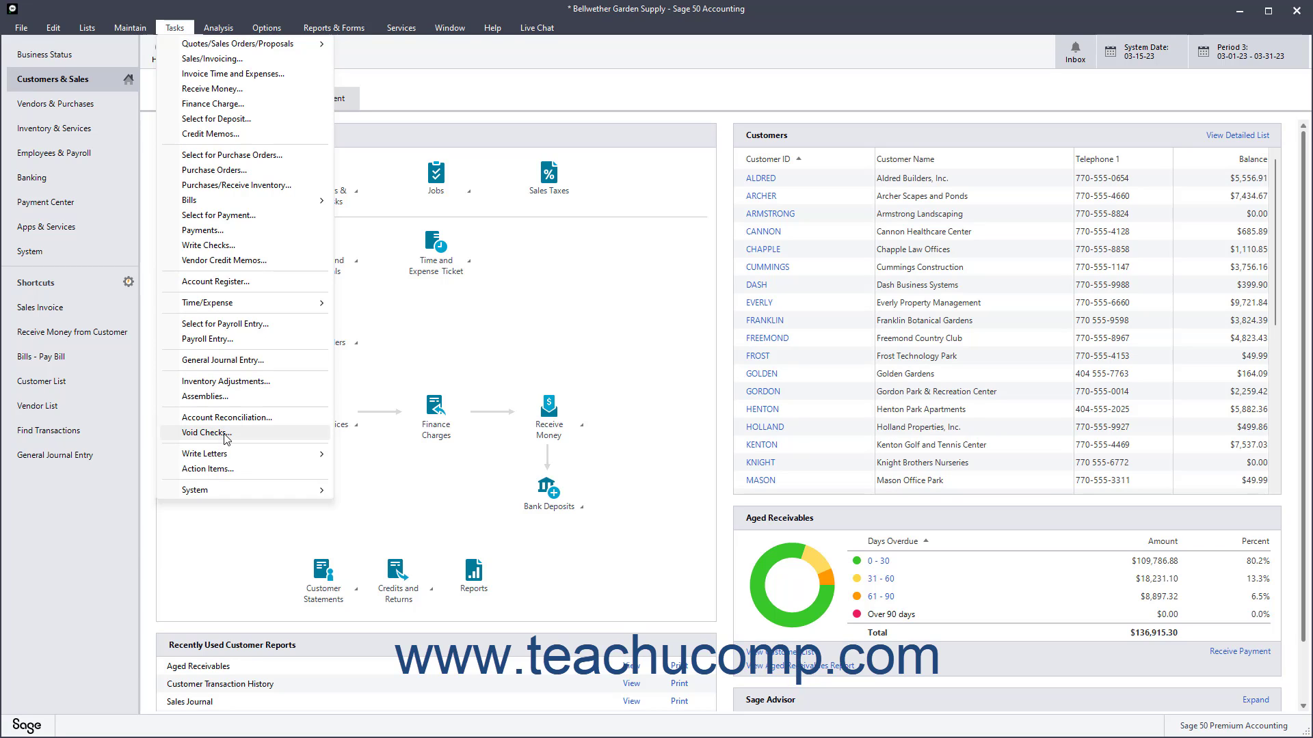
# Open Void Existing Checks for account 10200-00 and select the 3/15/23 void date.
pyautogui.click(205, 433)
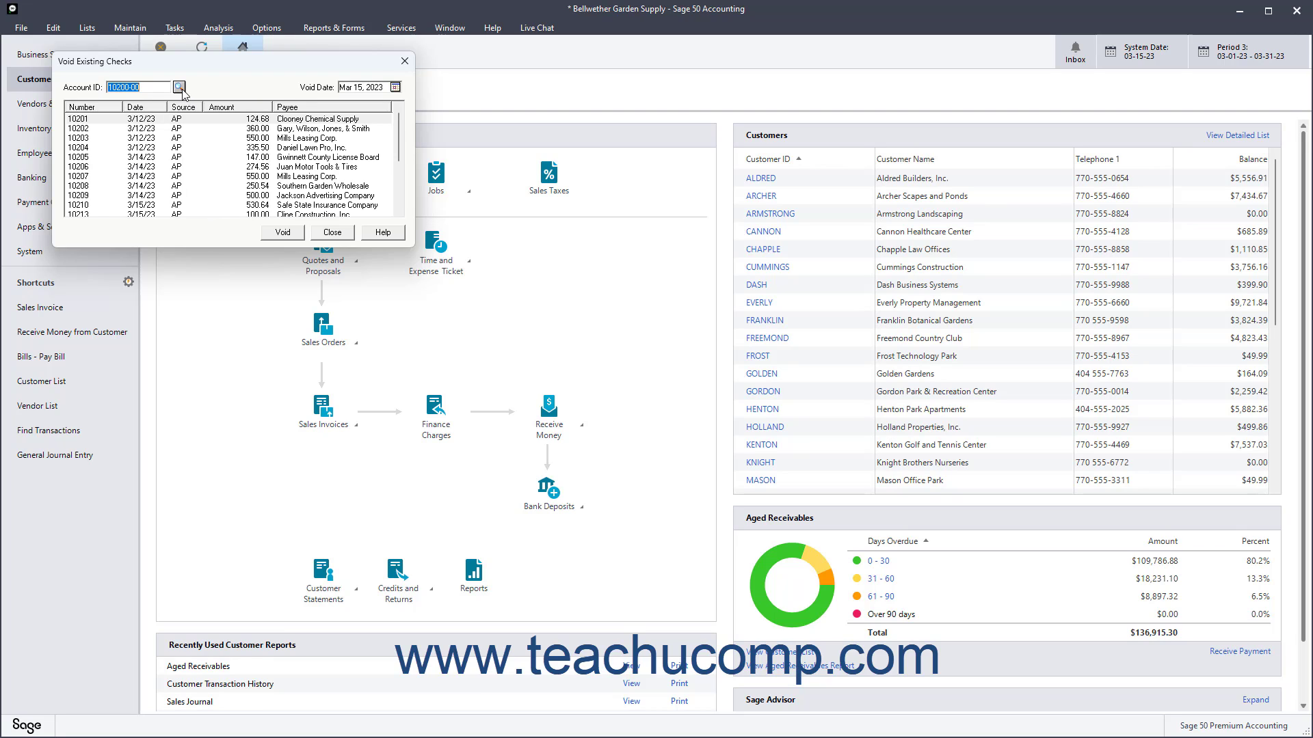
pyautogui.click(179, 86)
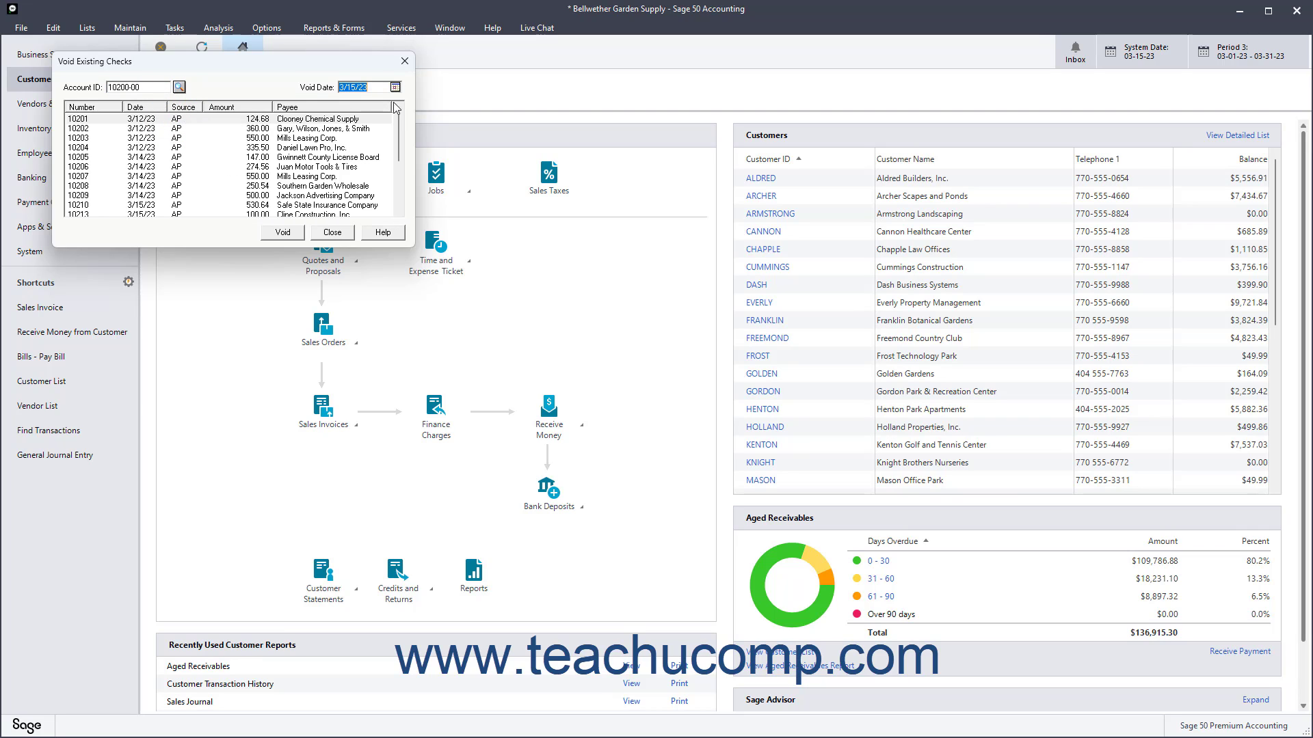
pyautogui.moveTo(395, 87)
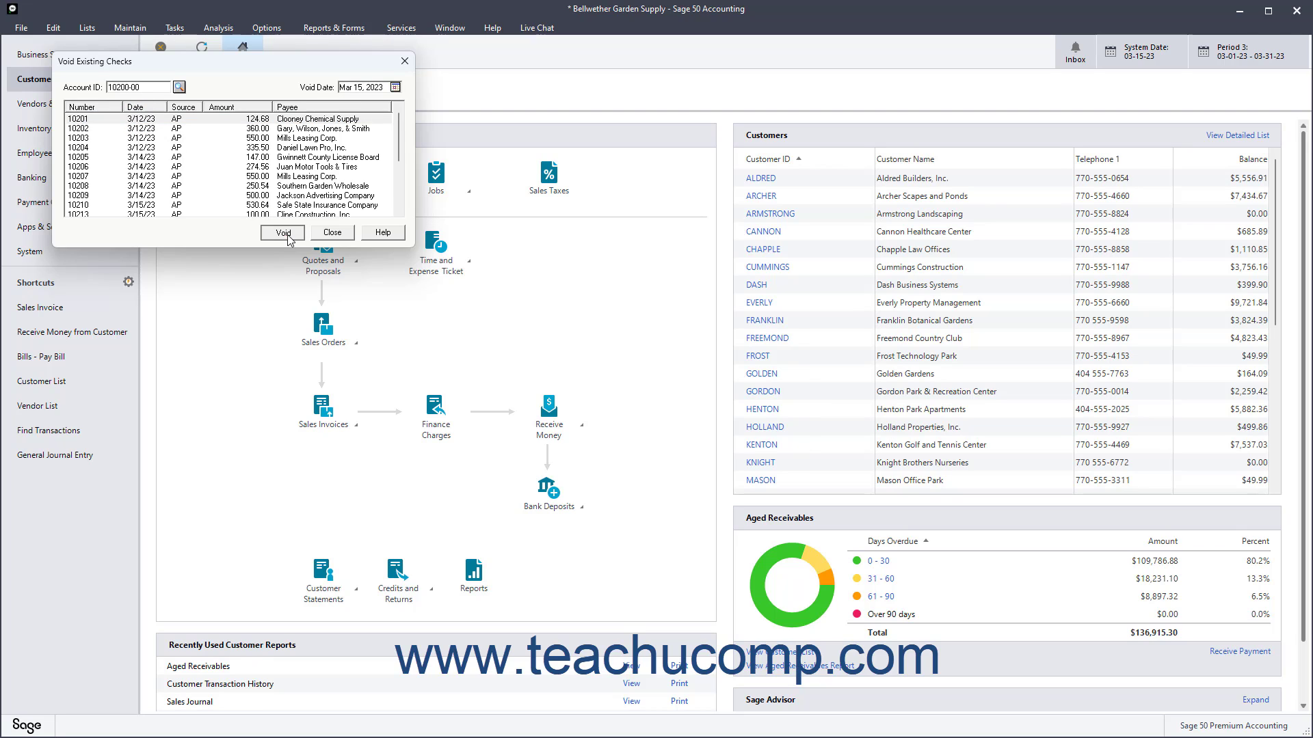
# Void check 10201 to Clooney Chemical Supply and confirm it.
pyautogui.click(283, 232)
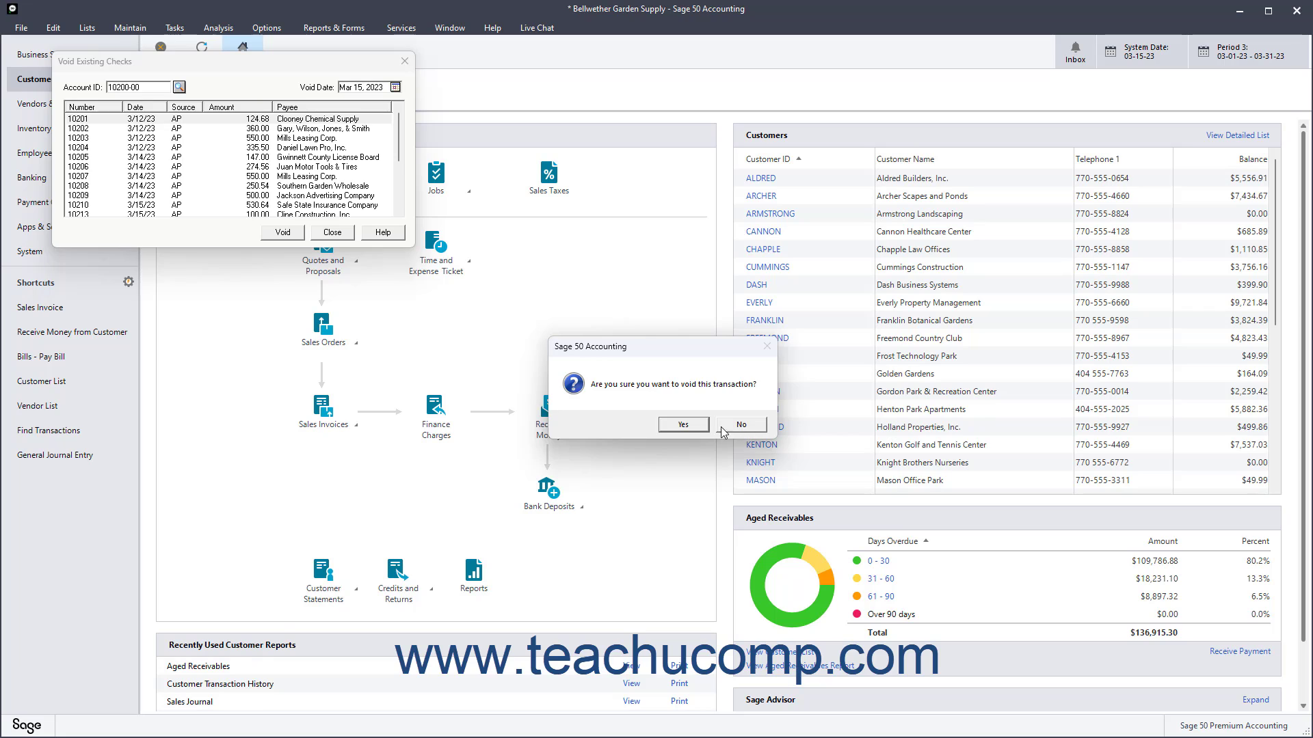
pyautogui.click(682, 425)
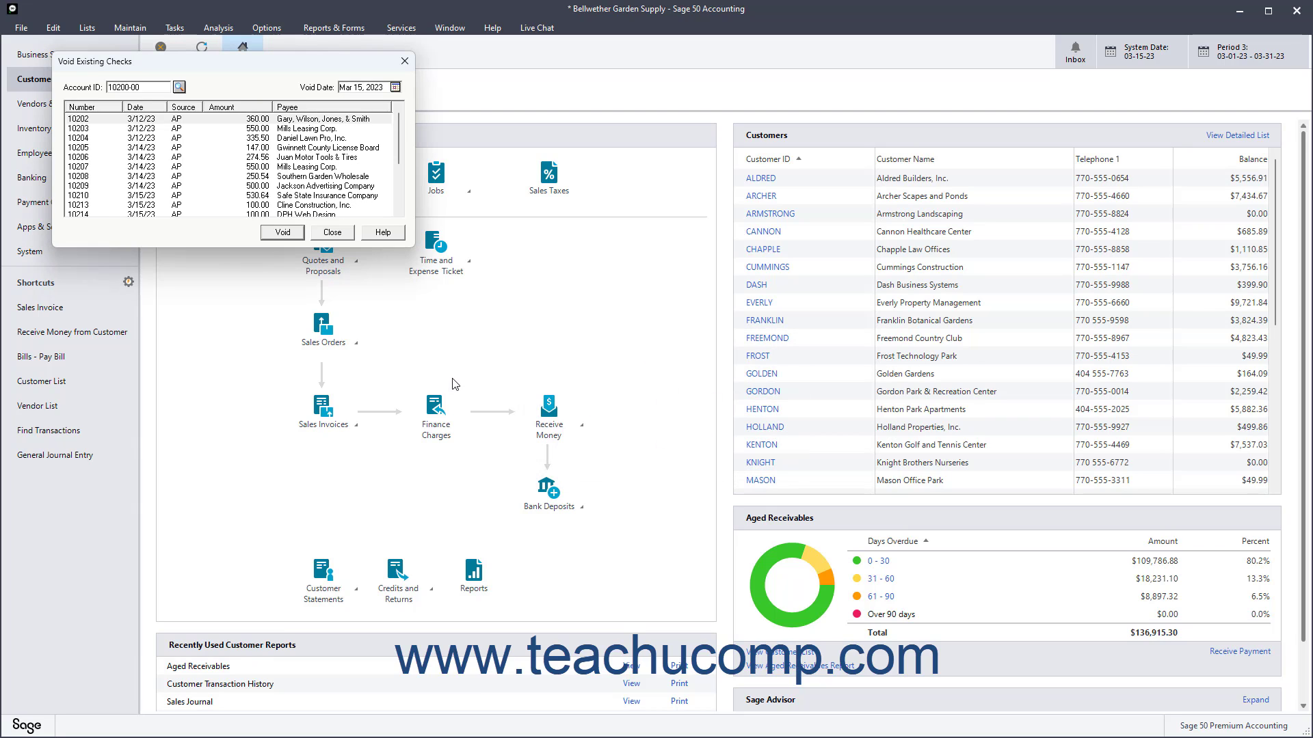
pyautogui.moveTo(348, 239)
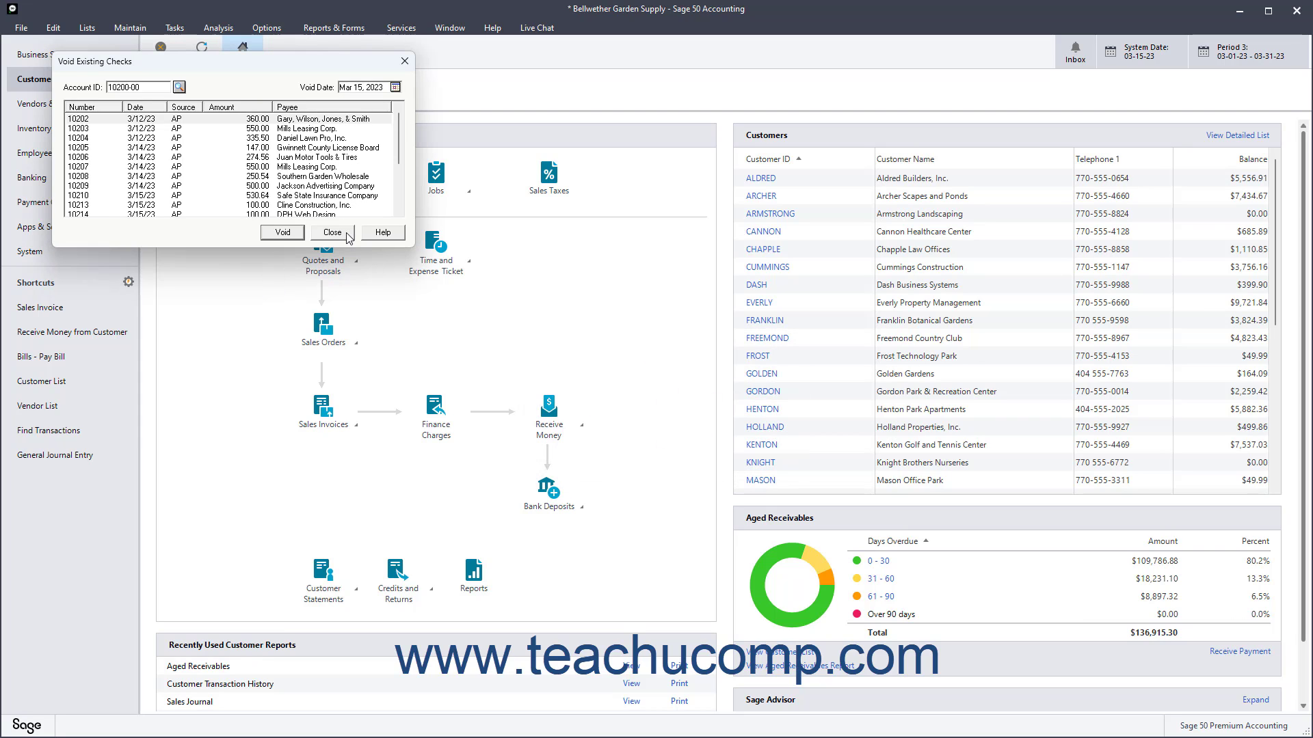